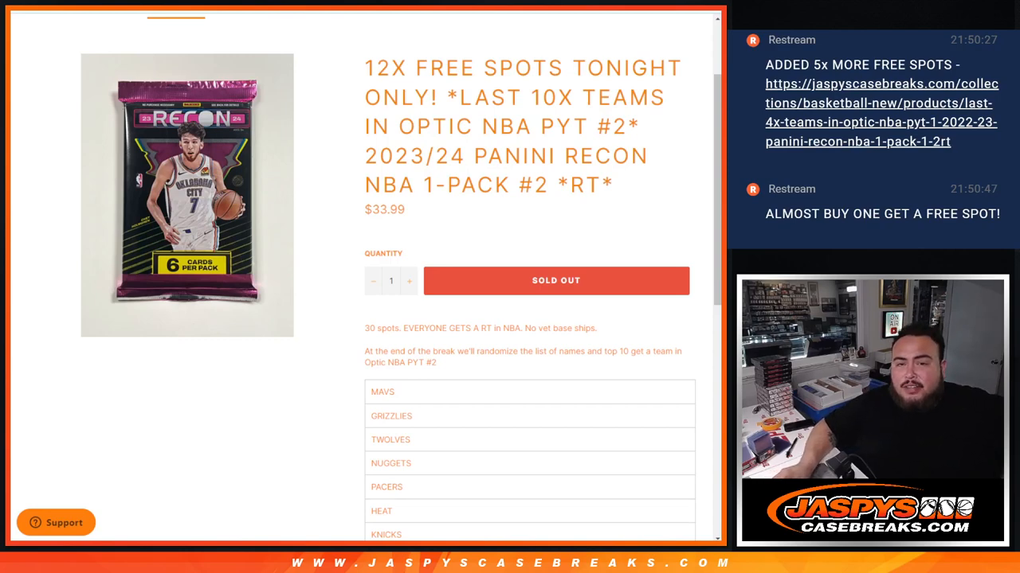
- Copy the 2023/24 Panini Recon NBA break title and the ten-team list from MAVS to RAPTORS
{"action": "left_click_drag", "start_coordinate": [454, 97], "coordinate": [638, 125]}
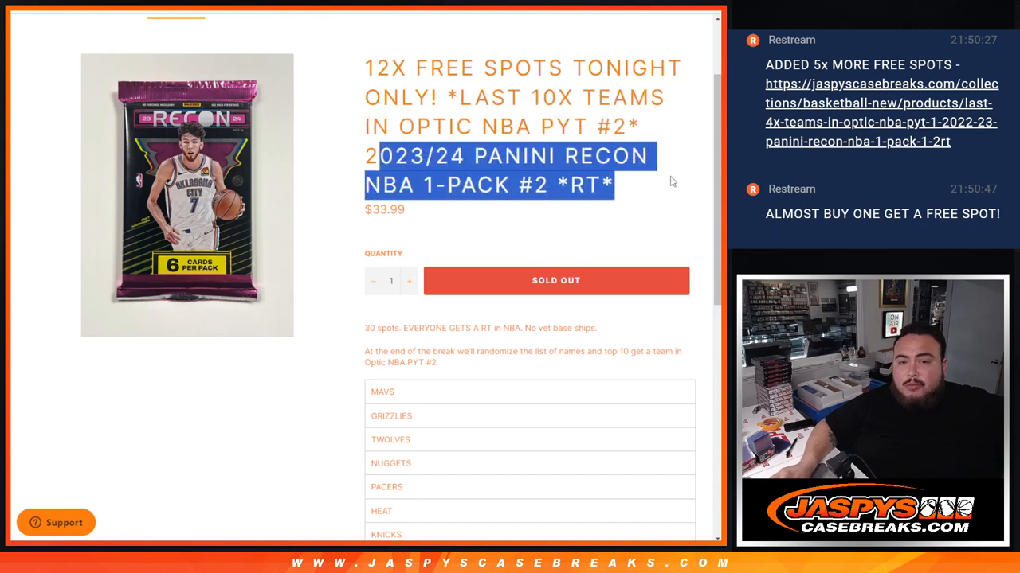
{"action": "mouse_move", "coordinate": [669, 184]}
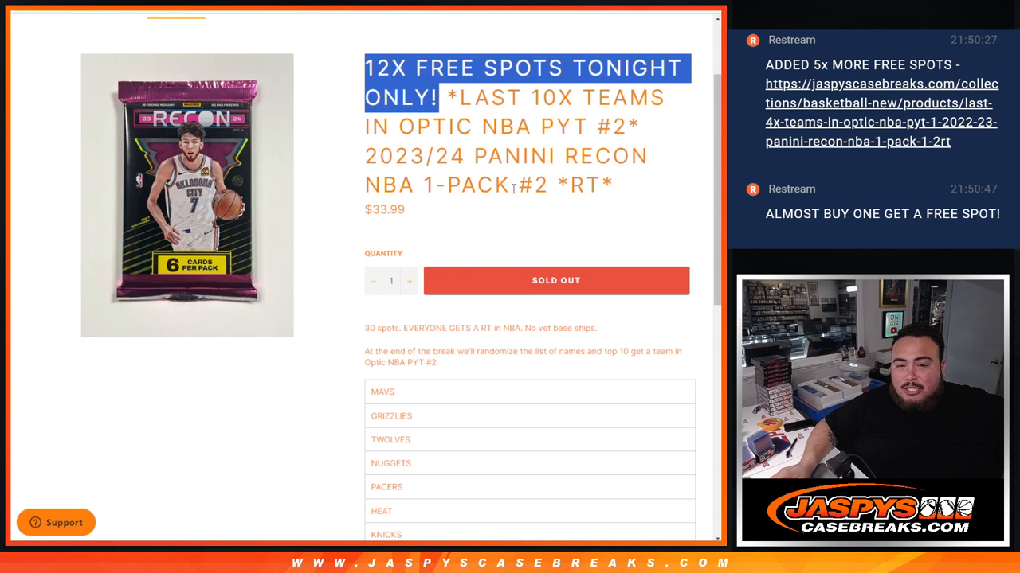
{"action": "scroll", "scroll_direction": "down", "scroll_amount": 3}
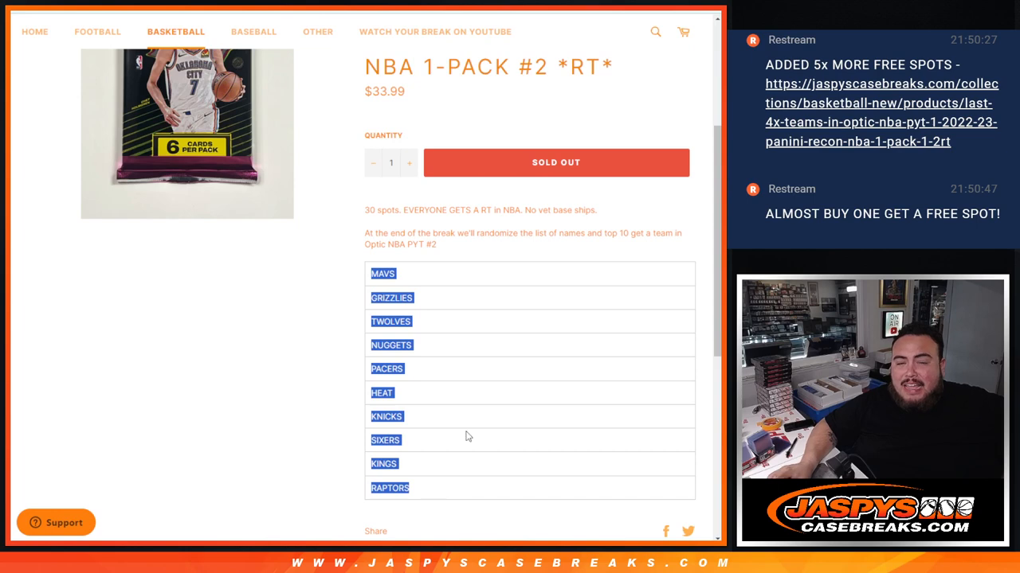
{"action": "mouse_move", "coordinate": [478, 433]}
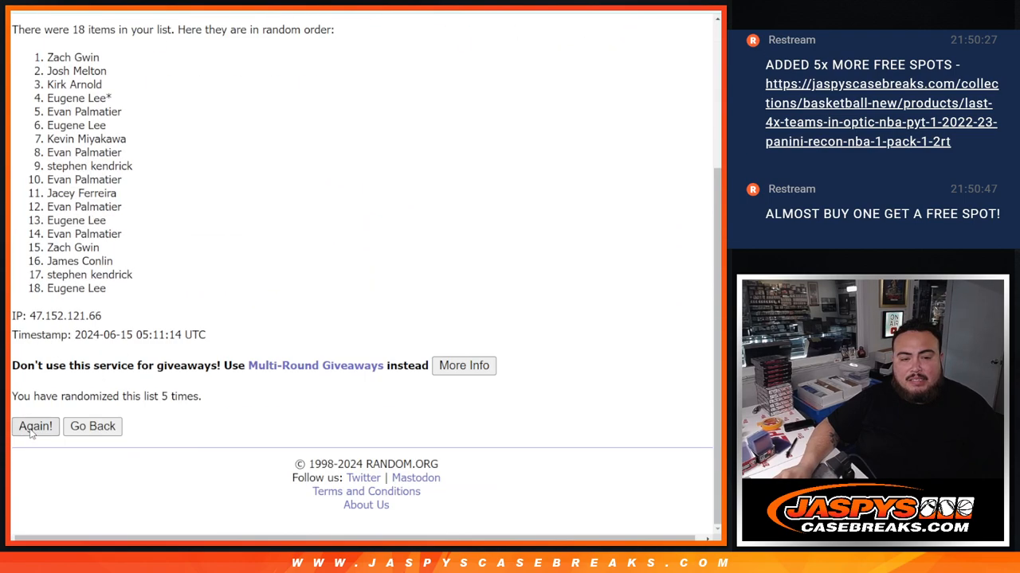
- Shuffle the 18 names with Again!, copy the top twelve, and go back to the entry form
{"action": "left_click", "coordinate": [35, 427]}
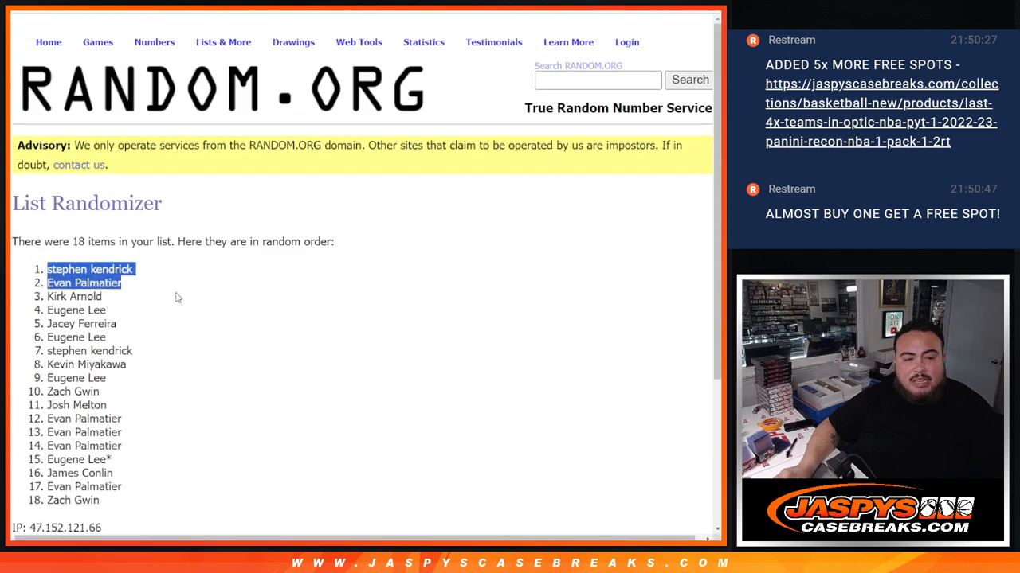
{"action": "left_click_drag", "start_coordinate": [48, 269], "coordinate": [143, 365]}
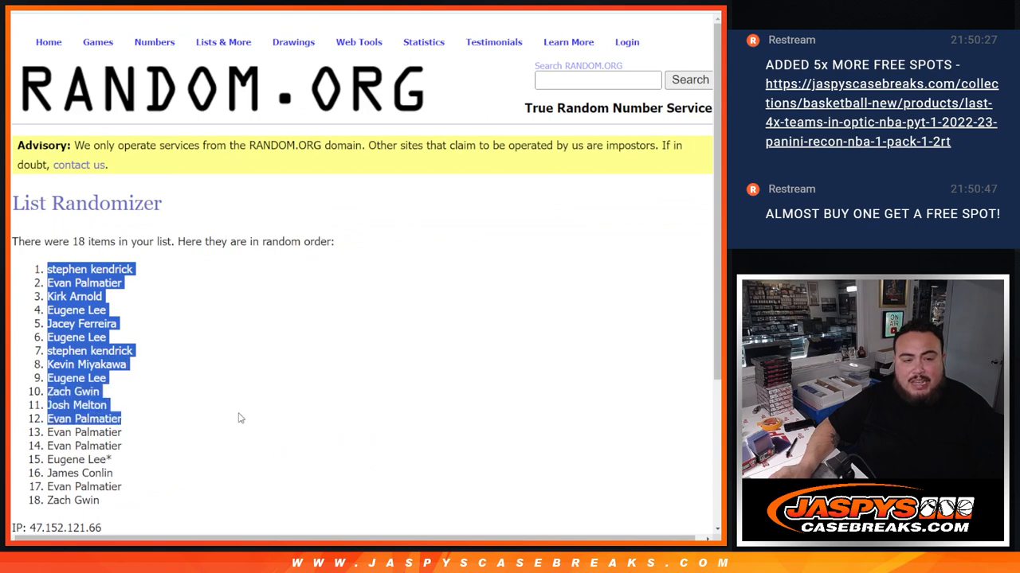
{"action": "scroll", "scroll_direction": "down", "scroll_amount": 3}
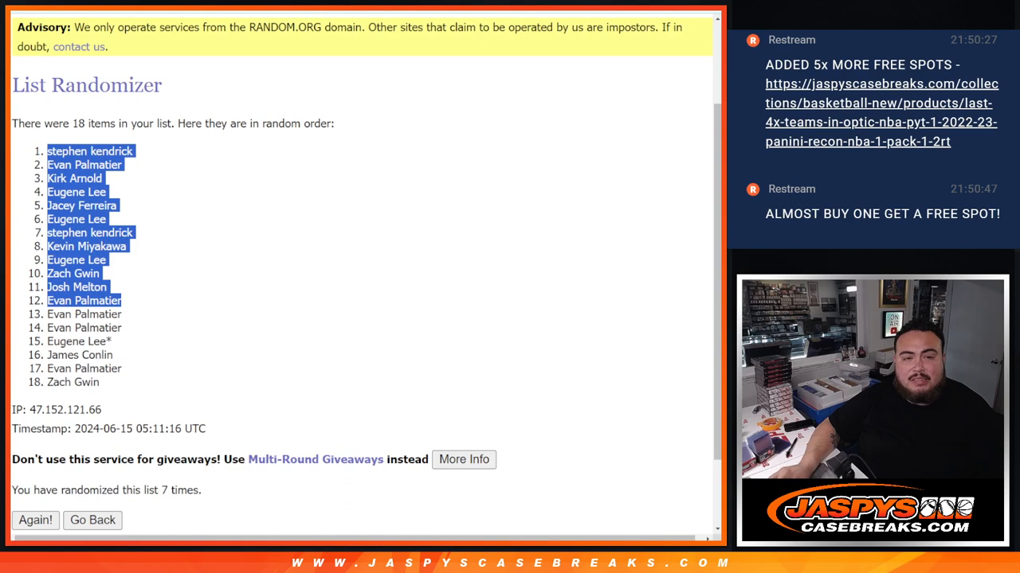
{"action": "left_click", "coordinate": [92, 520]}
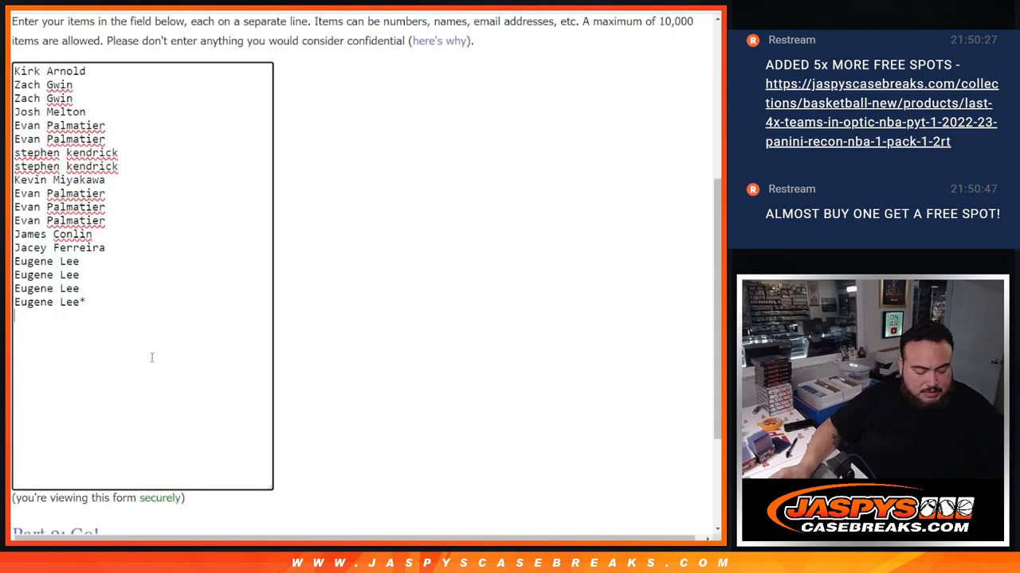
- Append the twelve copied names, each marked with a +, making 30 entries in the list
{"action": "type", "text": "stephen kendrick+"}
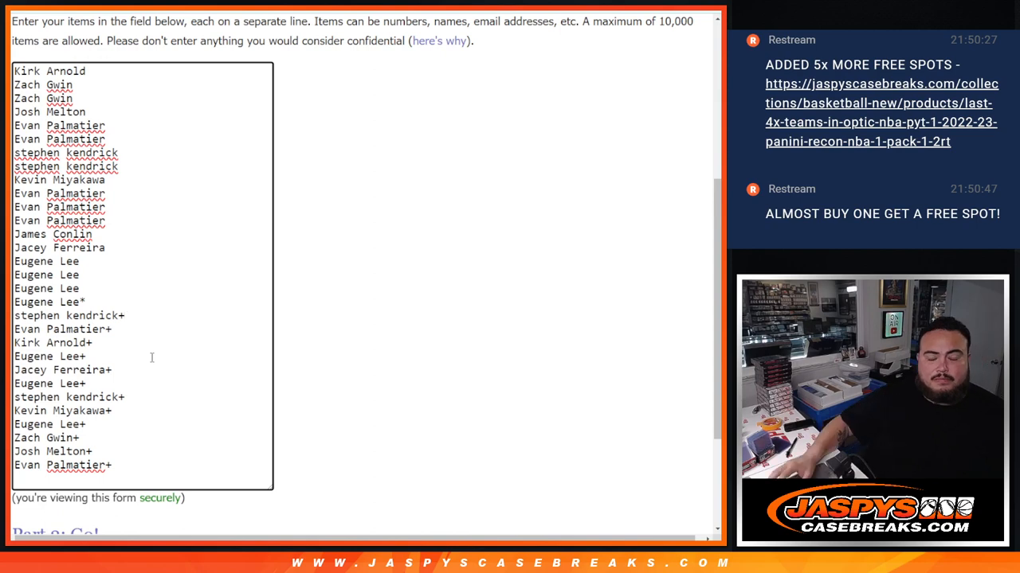
{"action": "key", "text": "ctrl+a"}
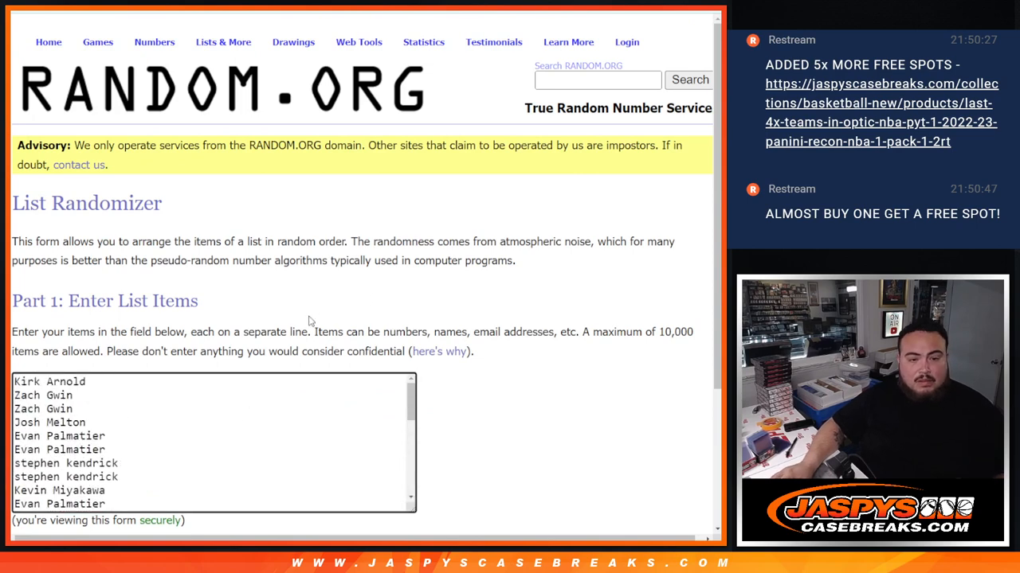
- Re-shuffle the 30 names, copy the order, and bring up the shuffled NBA team list
{"action": "scroll", "scroll_direction": "down", "scroll_amount": 3}
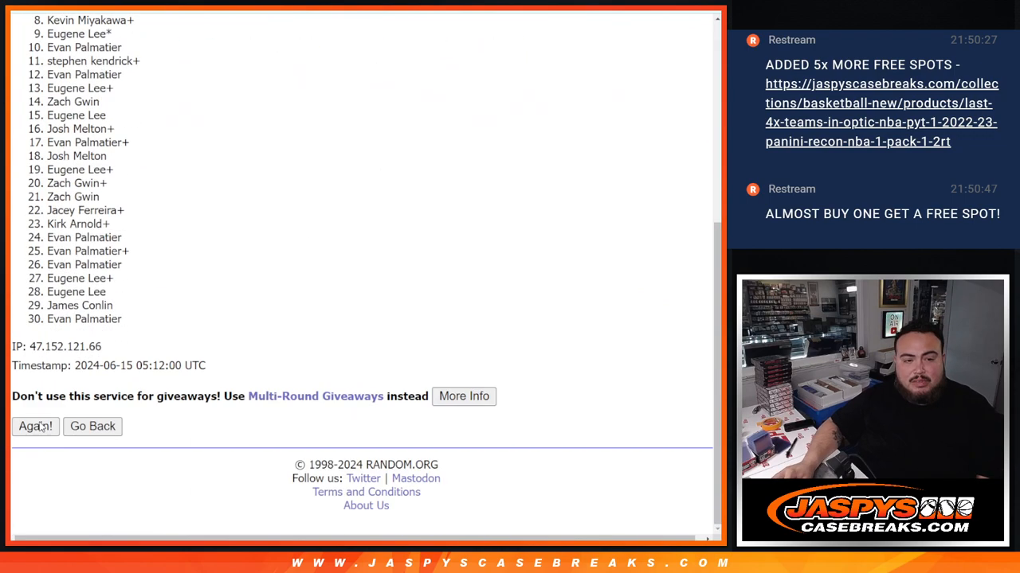
{"action": "left_click", "coordinate": [35, 427]}
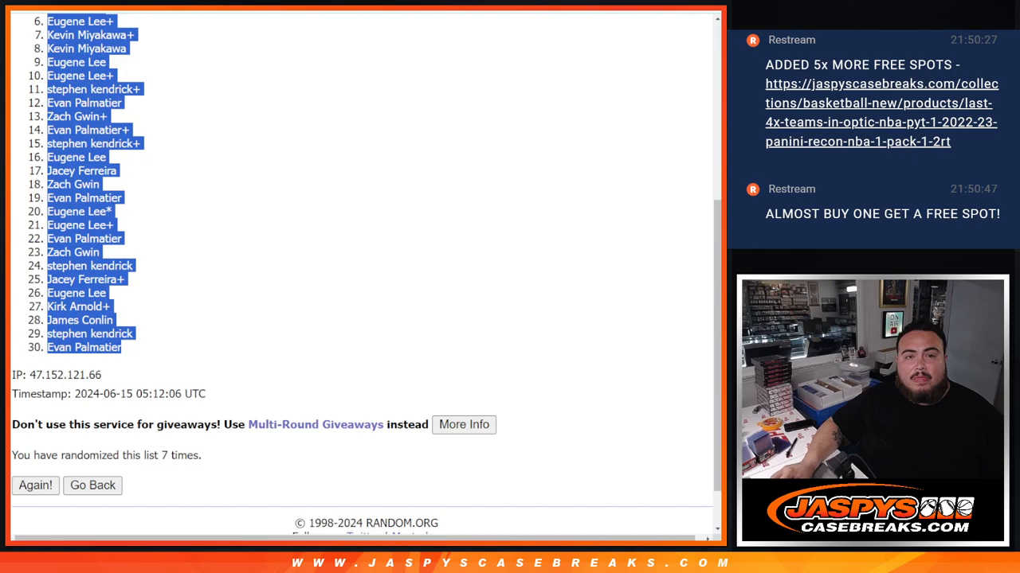
{"action": "left_click", "coordinate": [35, 486]}
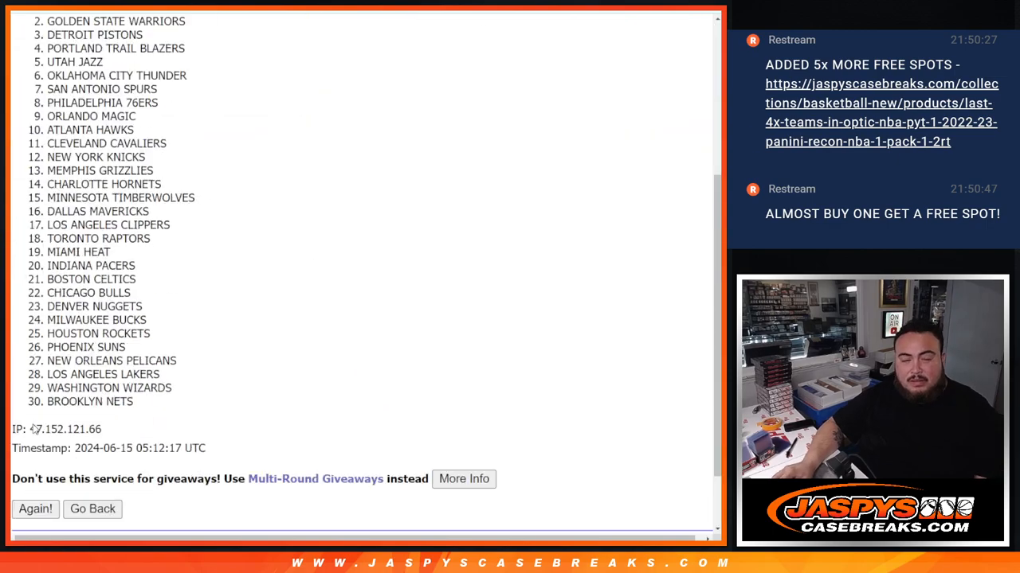
- Shuffle the 30 NBA teams twice more and switch to the Google Sheets TEAM SHEET
{"action": "left_click", "coordinate": [35, 509]}
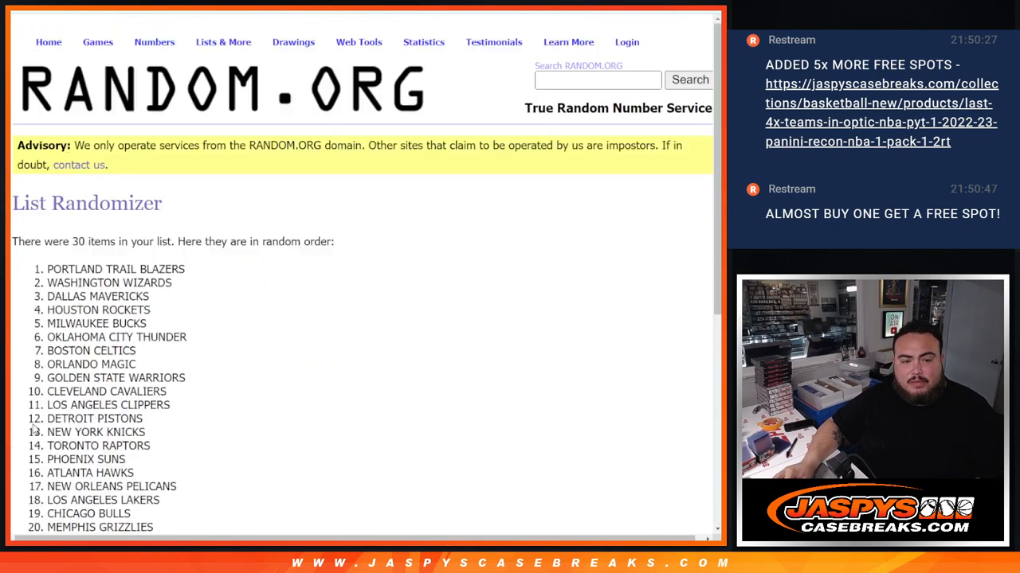
{"action": "scroll", "scroll_direction": "down", "scroll_amount": 3}
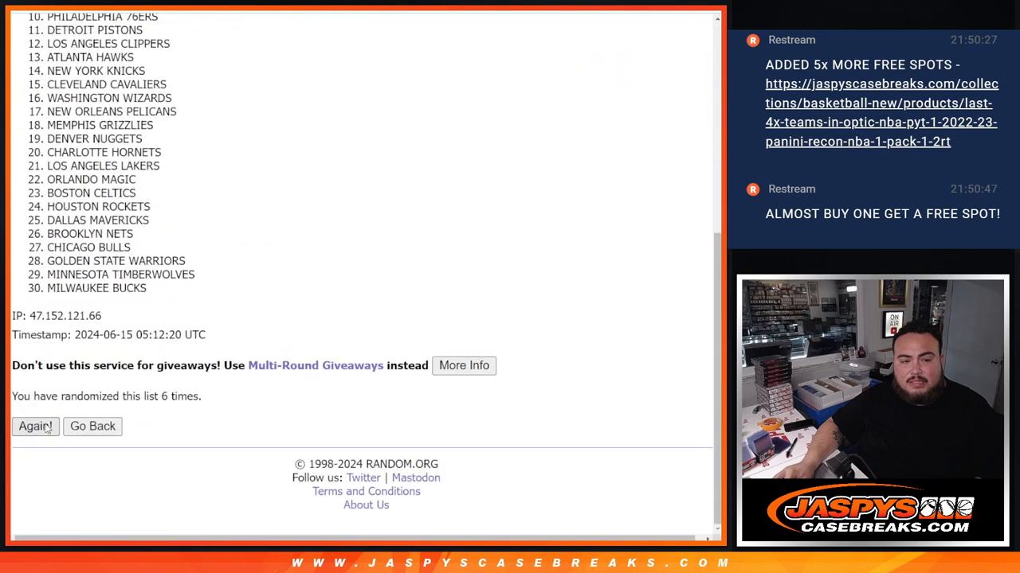
{"action": "left_click", "coordinate": [35, 427]}
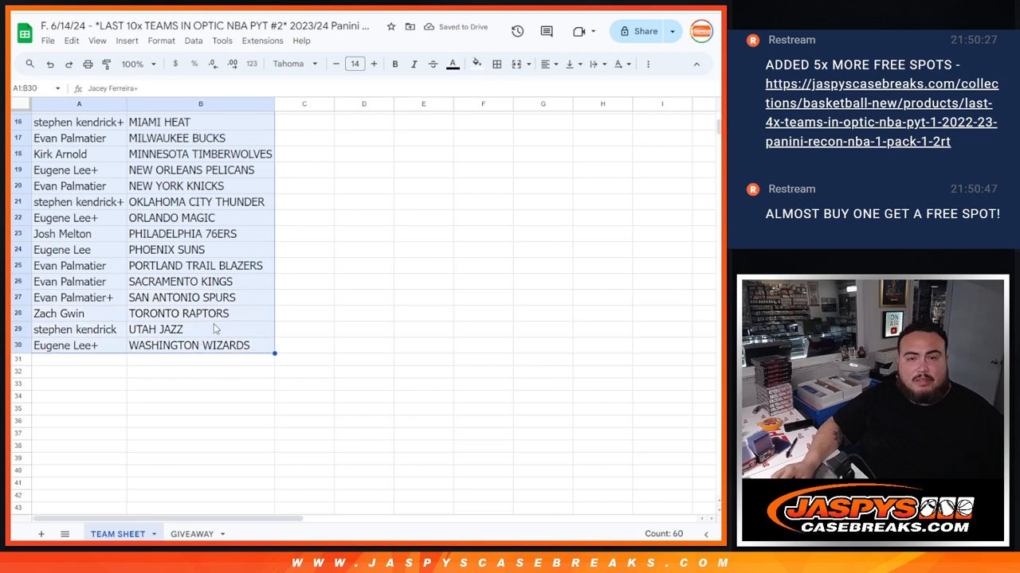
{"action": "left_click", "coordinate": [543, 64]}
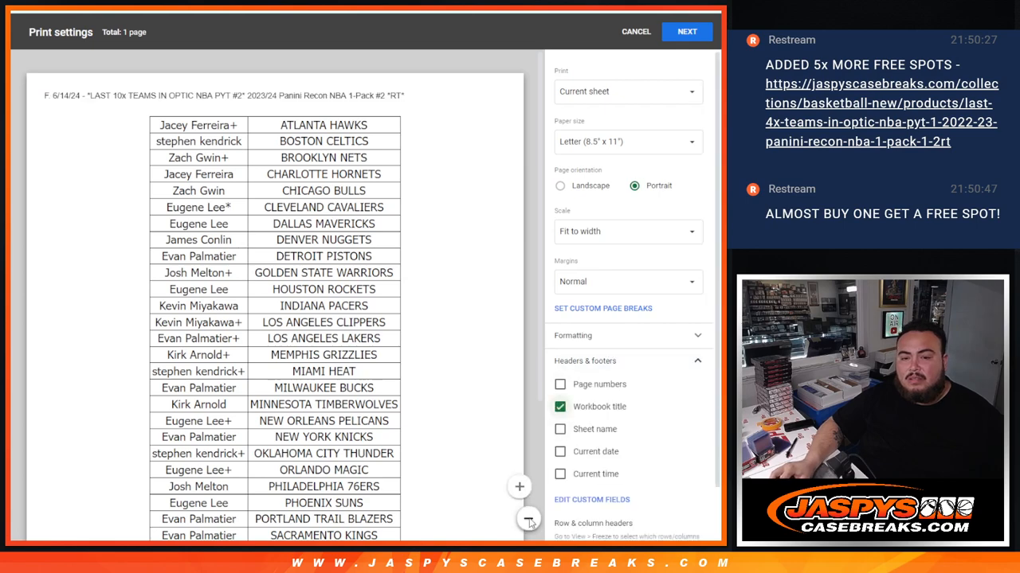
- Cancel Print settings and return to the RANDOM.ORG randomizer holding the entrant names
{"action": "scroll", "scroll_direction": "down", "scroll_amount": 3}
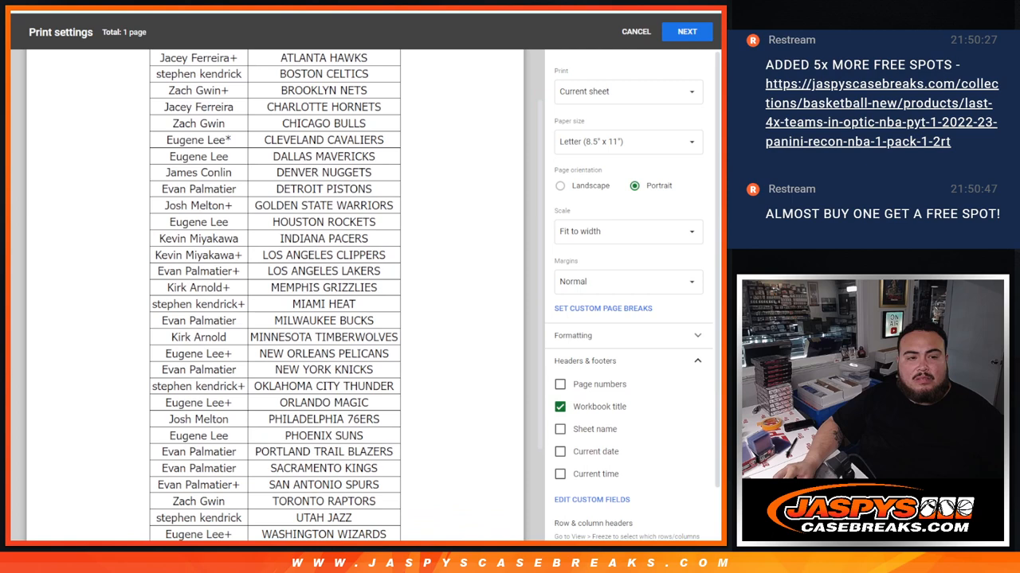
{"action": "mouse_move", "coordinate": [61, 443]}
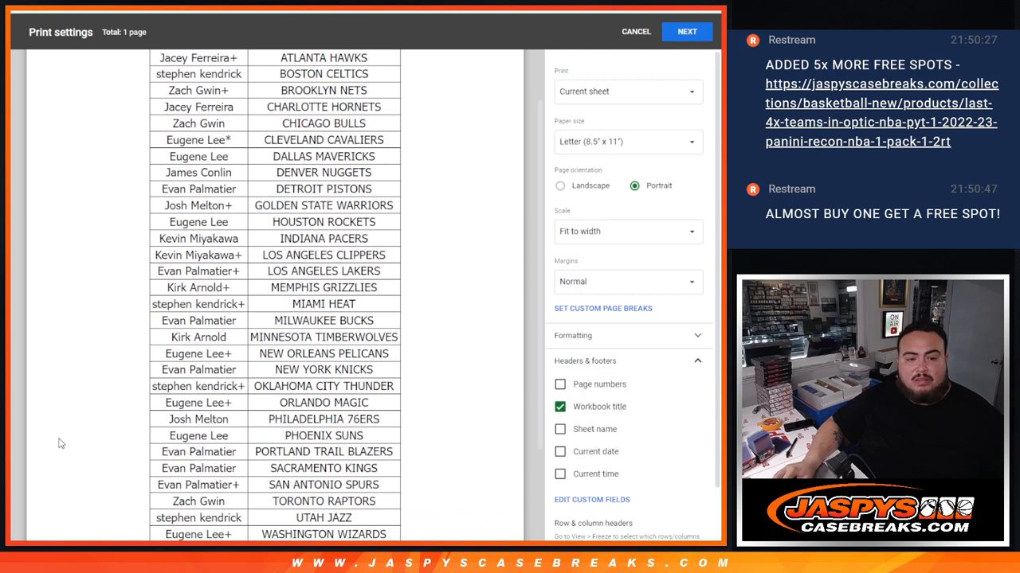
{"action": "mouse_move", "coordinate": [62, 328]}
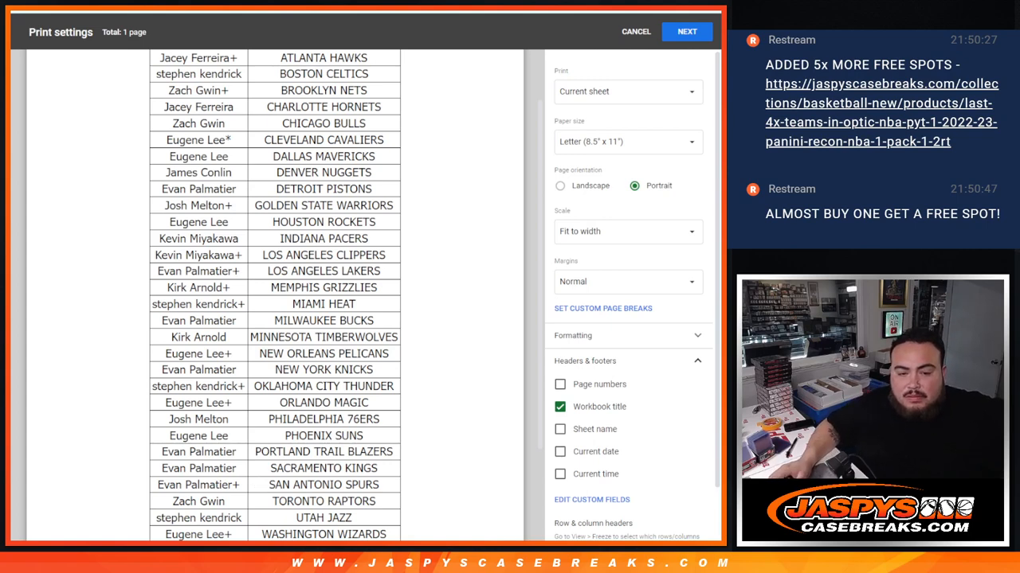
{"action": "mouse_move", "coordinate": [443, 478]}
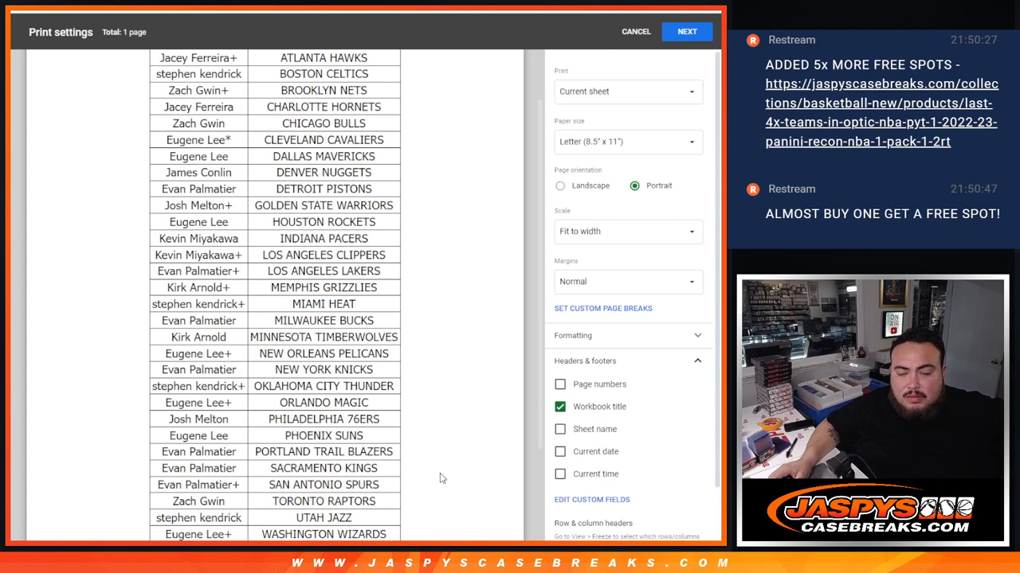
{"action": "mouse_move", "coordinate": [427, 532]}
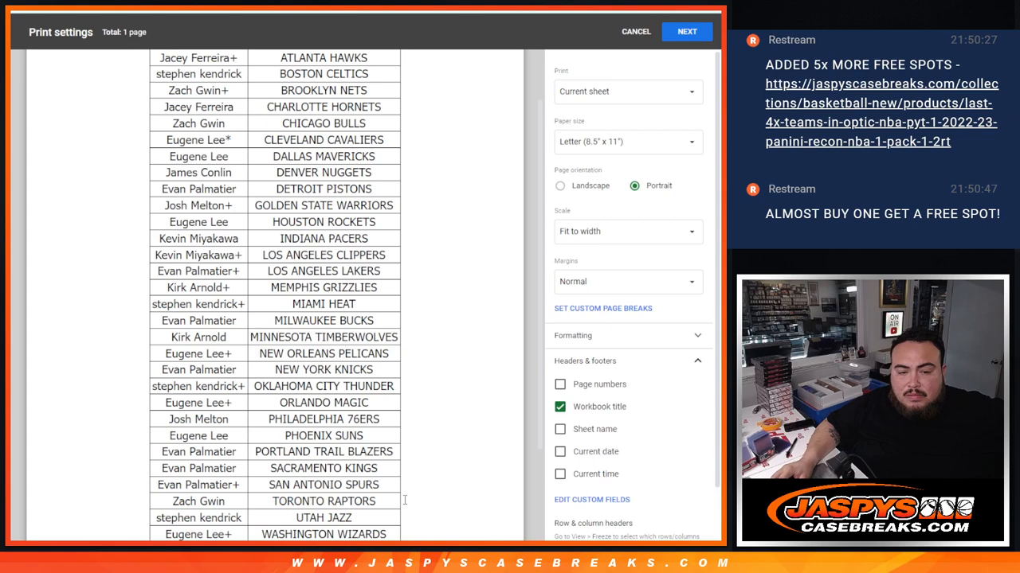
{"action": "mouse_move", "coordinate": [478, 369]}
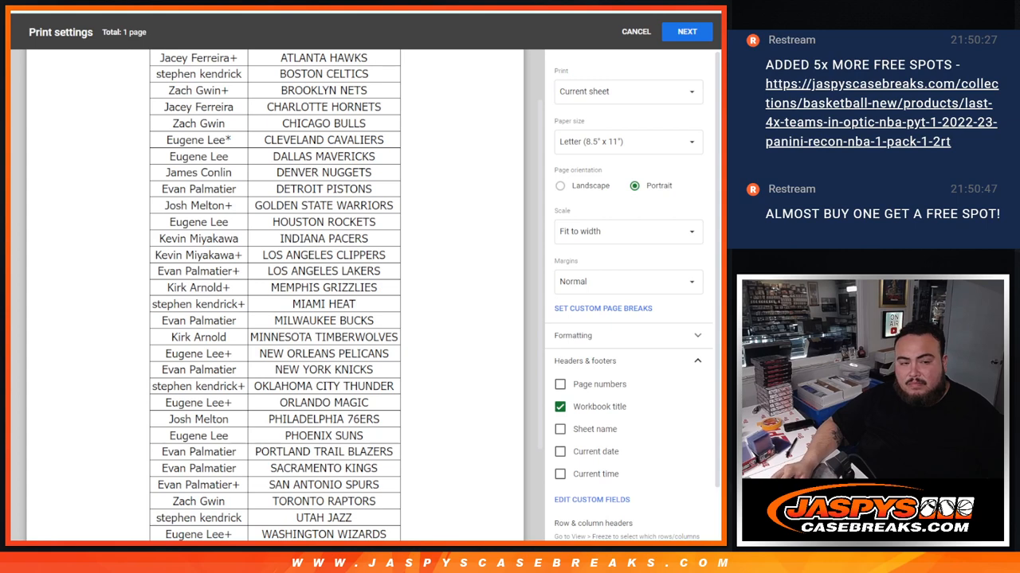
{"action": "mouse_move", "coordinate": [669, 424]}
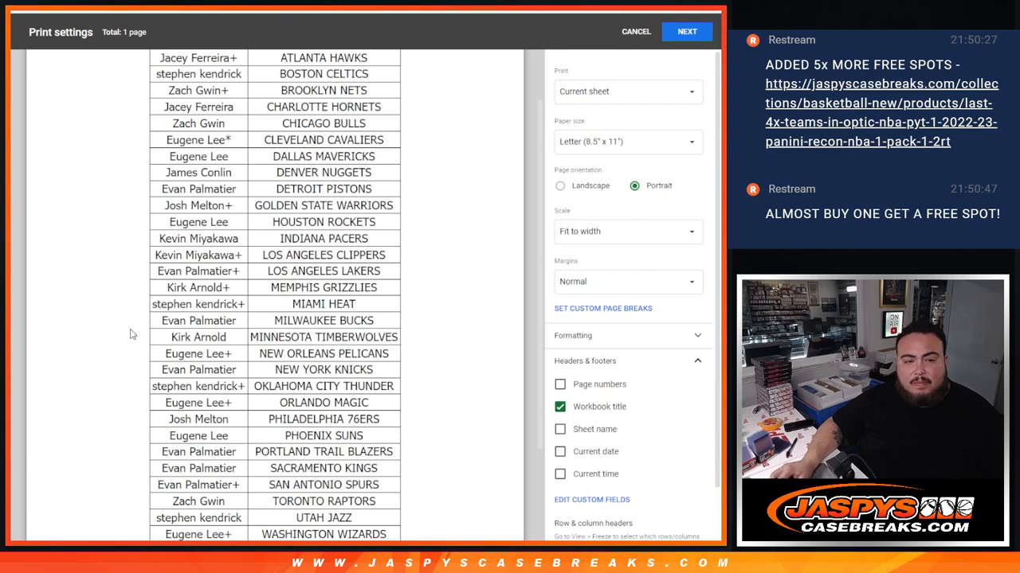
{"action": "left_click", "coordinate": [687, 32]}
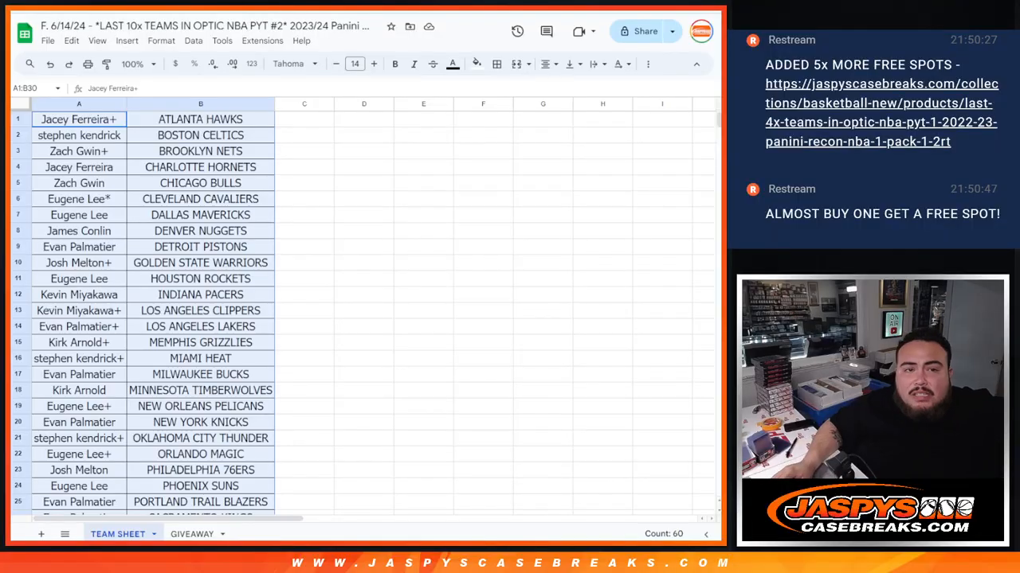
{"action": "left_click", "coordinate": [192, 534]}
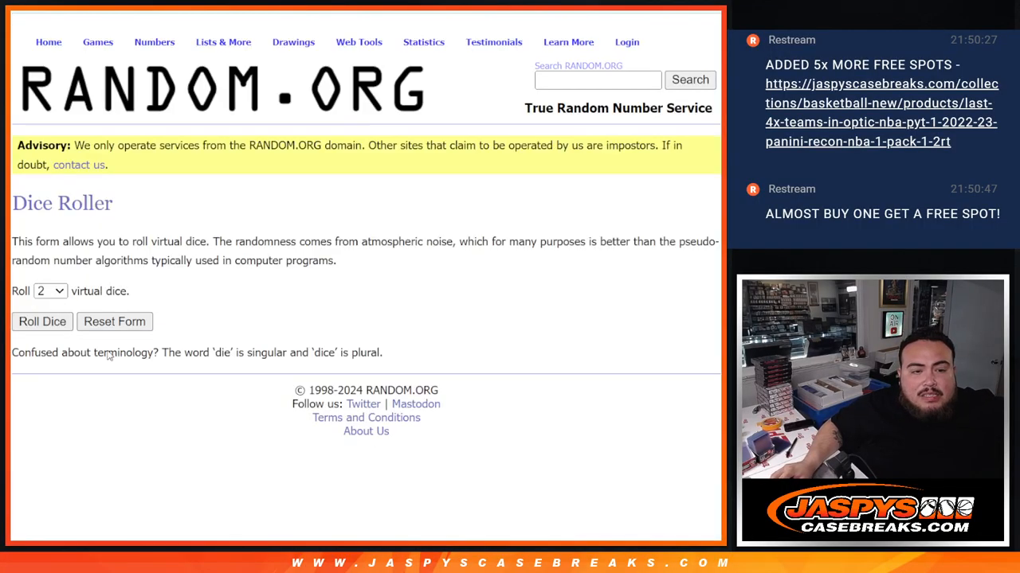
{"action": "left_click", "coordinate": [41, 321]}
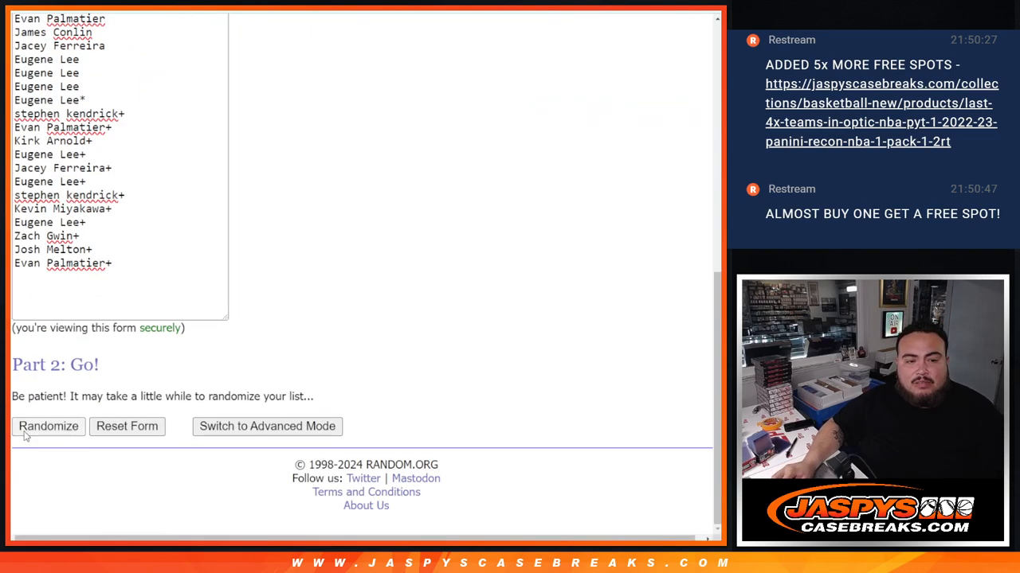
- Randomize the 30 entrant names and shuffle them once more with Again!
{"action": "left_click", "coordinate": [47, 427]}
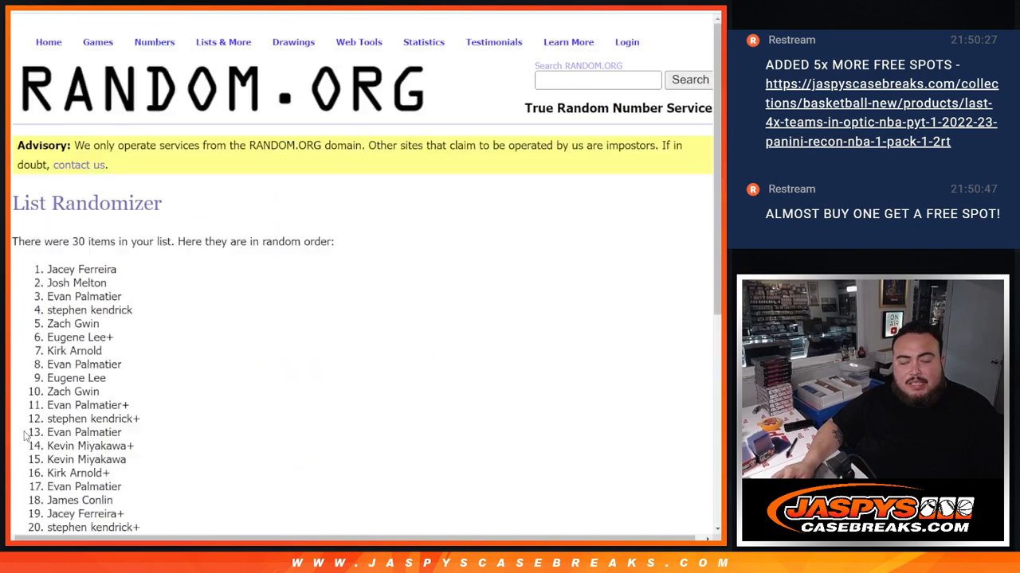
{"action": "scroll", "scroll_direction": "down", "scroll_amount": 3}
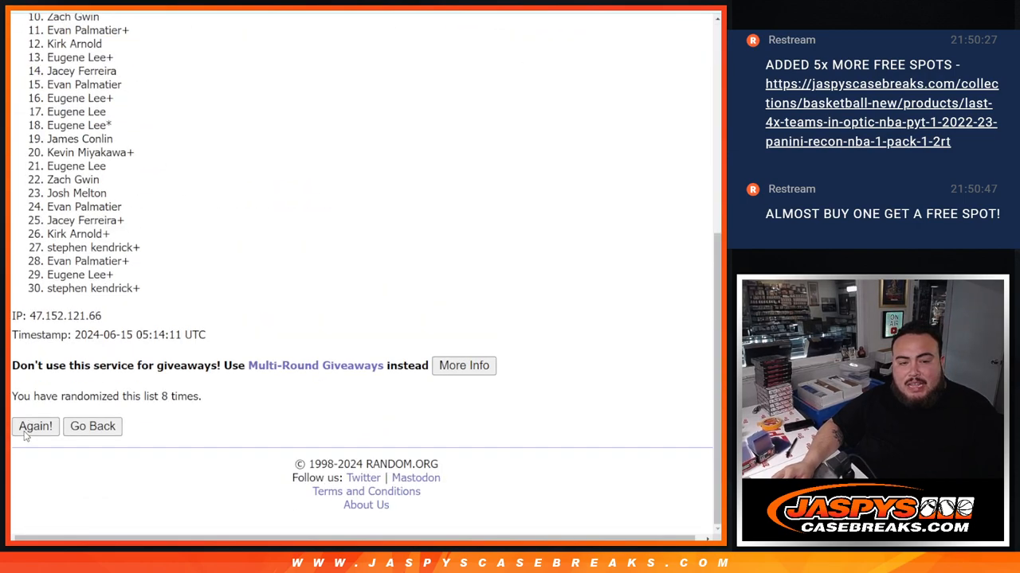
{"action": "left_click", "coordinate": [35, 427]}
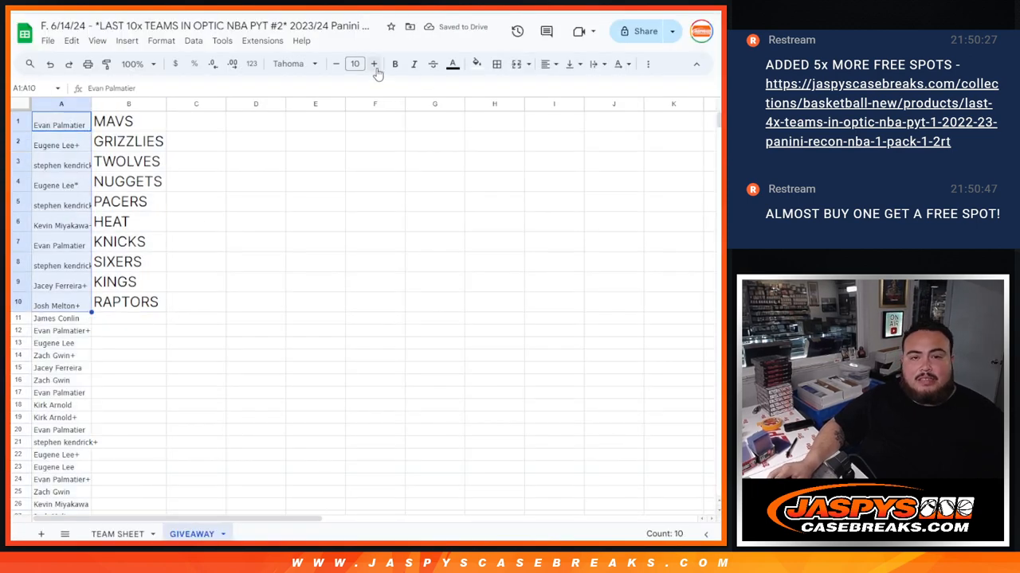
- Enlarge names A1:A10 to font size 18 and widen column A to fit them
{"action": "left_click", "coordinate": [373, 64]}
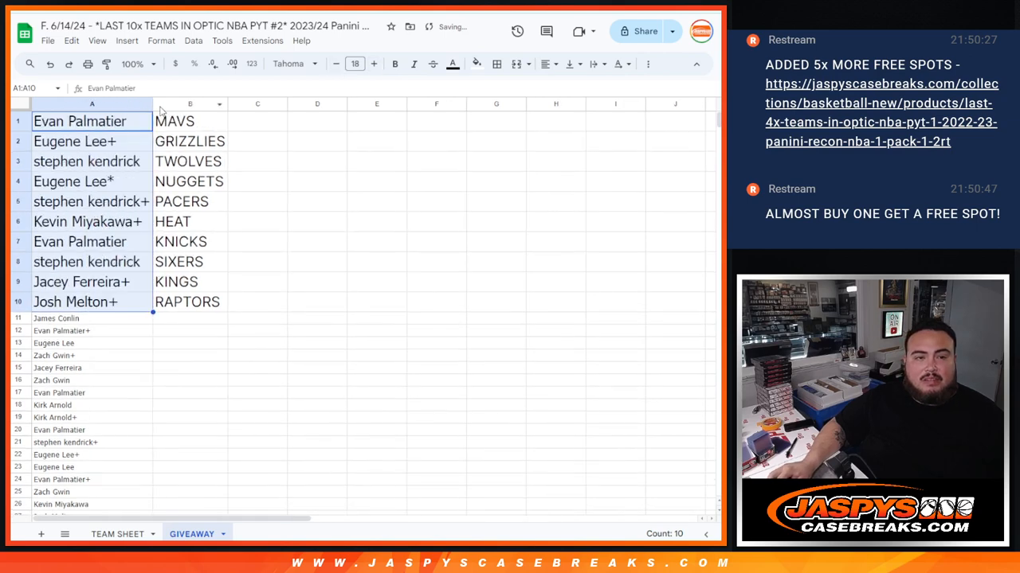
{"action": "left_click", "coordinate": [88, 121]}
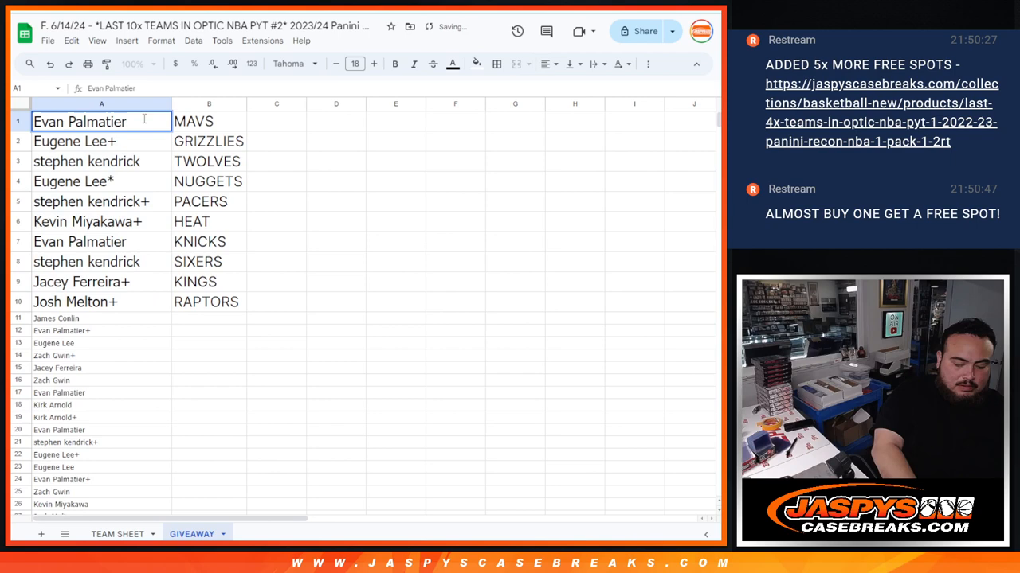